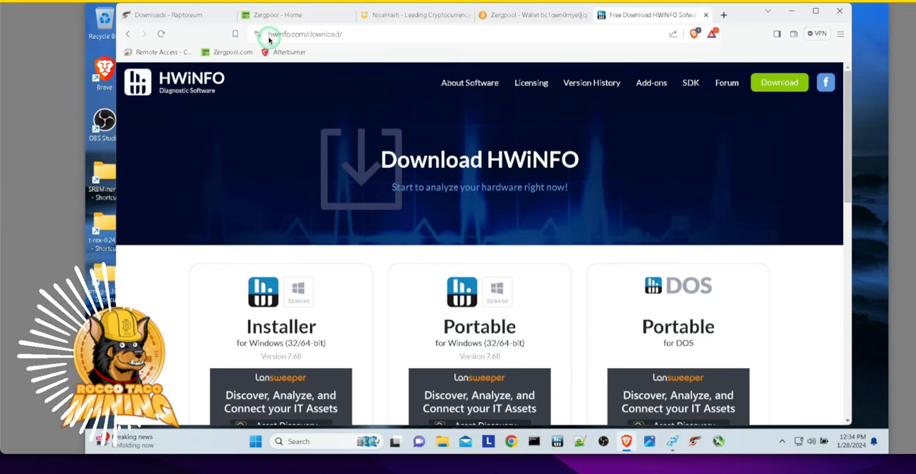
pyautogui.moveTo(318, 39)
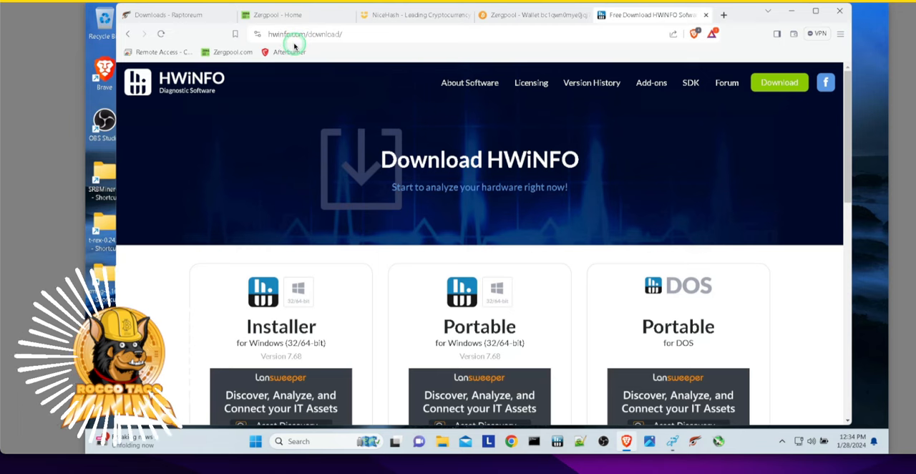
pyautogui.moveTo(189, 293)
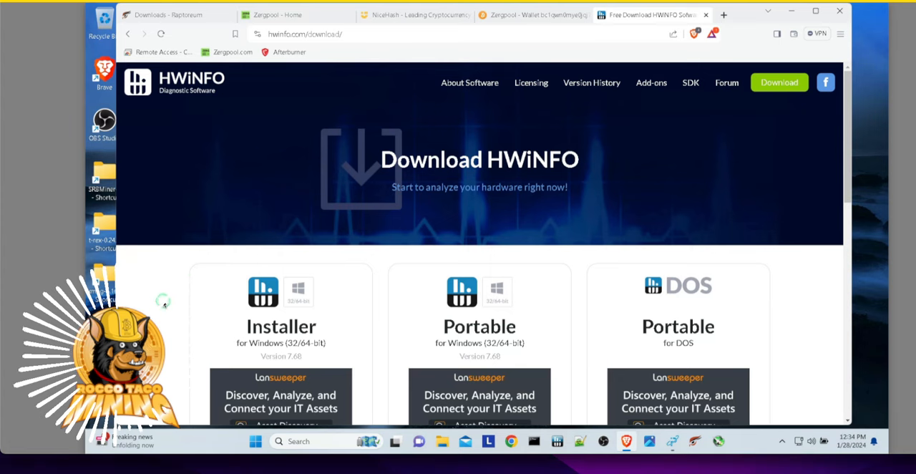
# Allow the HWiNFO64 Program to make changes via the User Account Control prompt.
pyautogui.scroll(-3)
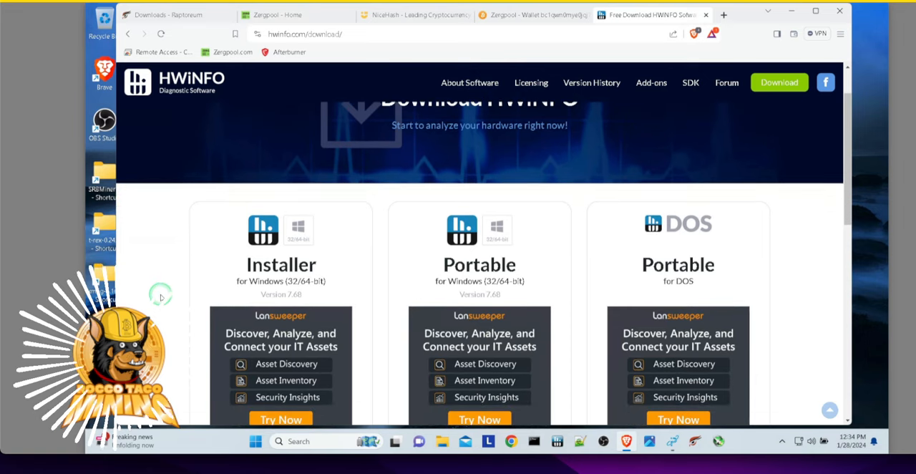
pyautogui.scroll(-3)
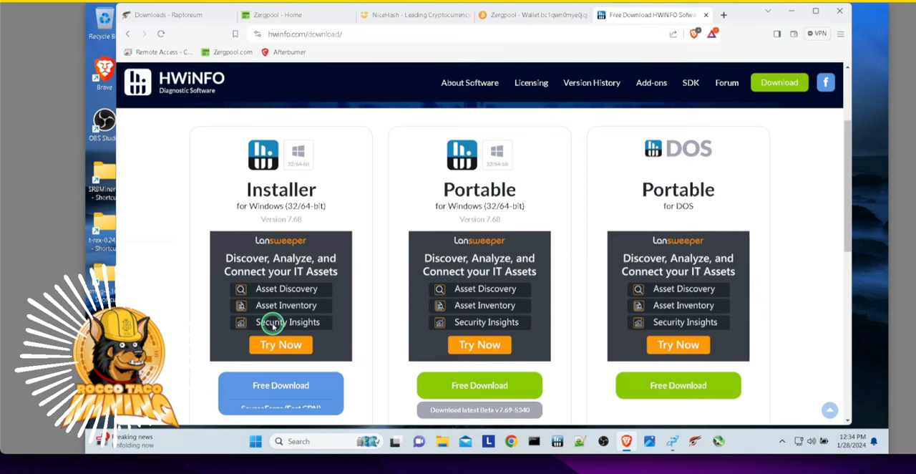
pyautogui.scroll(-3)
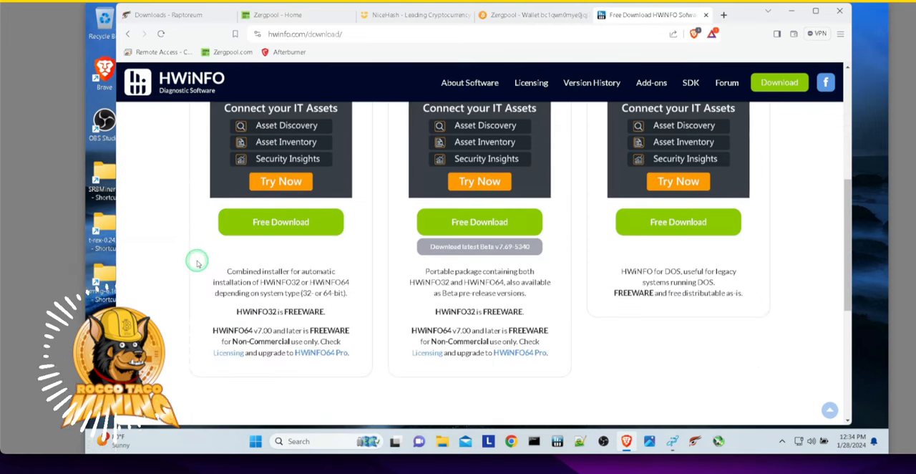
pyautogui.scroll(3)
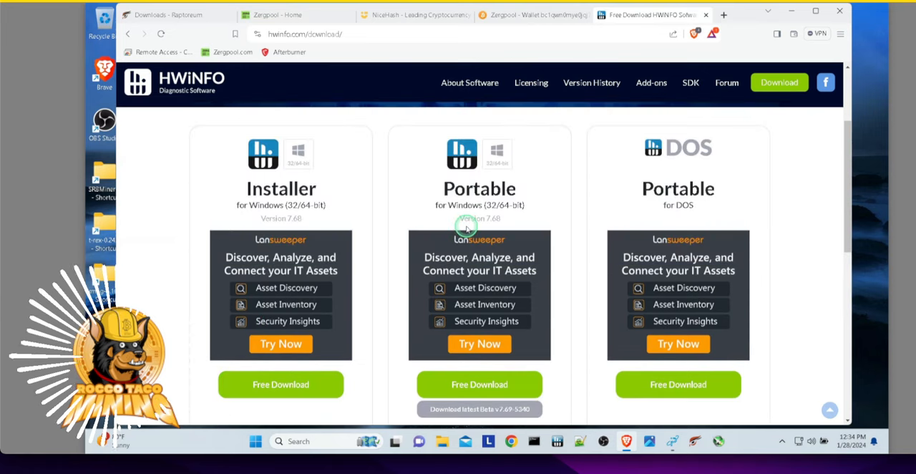
pyautogui.moveTo(673, 214)
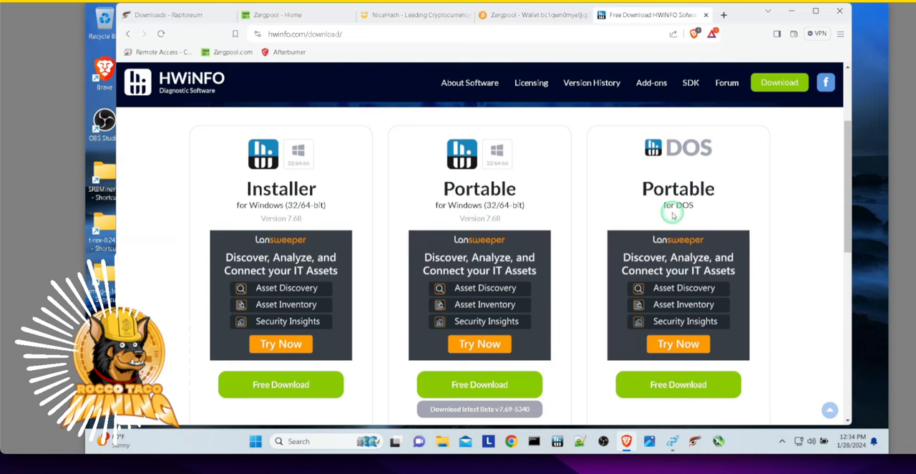
pyautogui.scroll(-3)
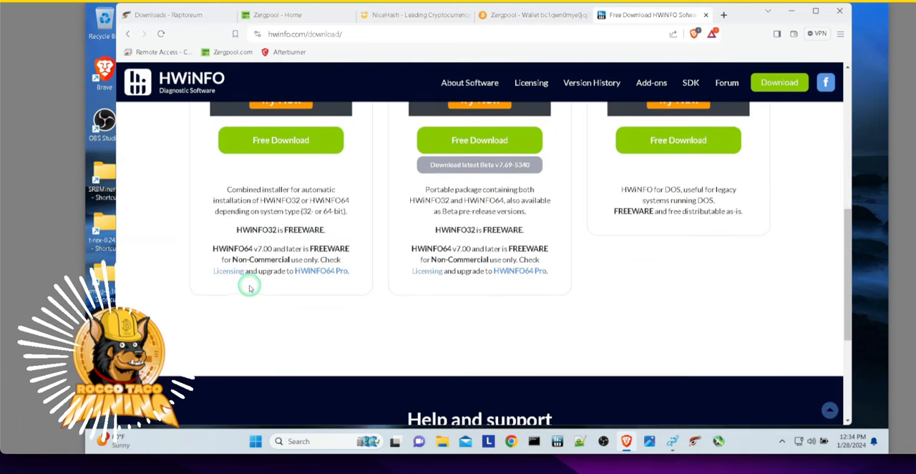
pyautogui.scroll(-3)
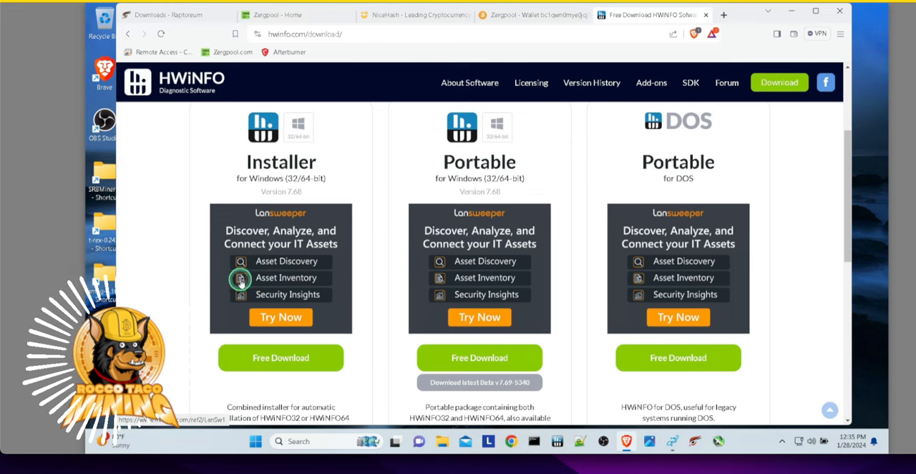
pyautogui.scroll(-3)
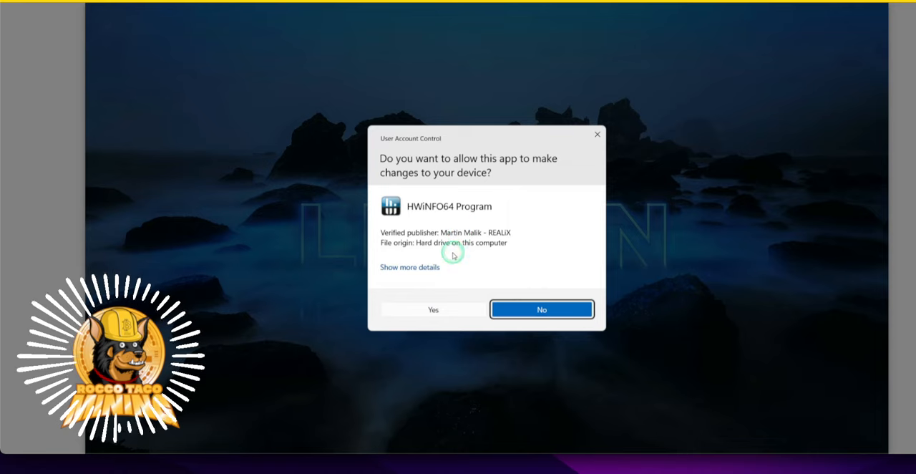
pyautogui.moveTo(433, 309)
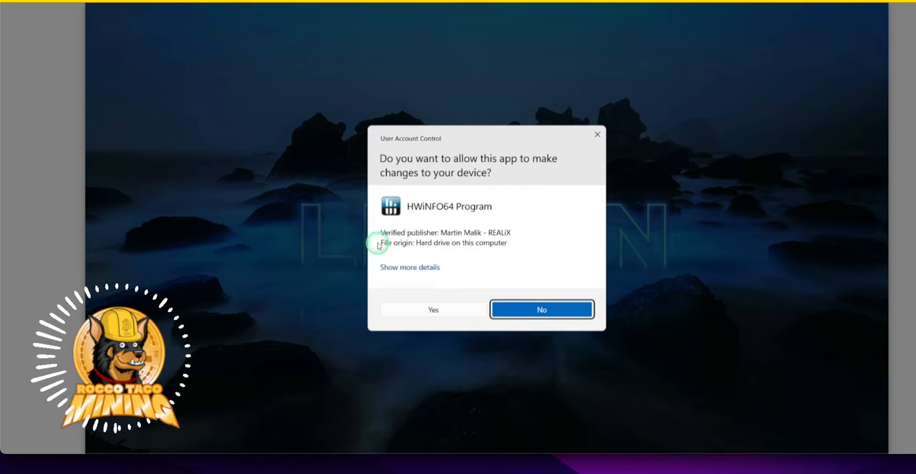
pyautogui.moveTo(456, 254)
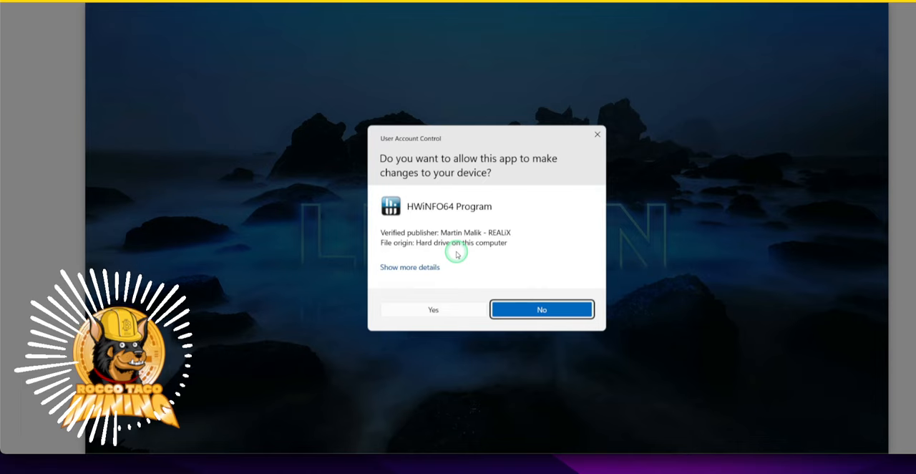
pyautogui.moveTo(442, 261)
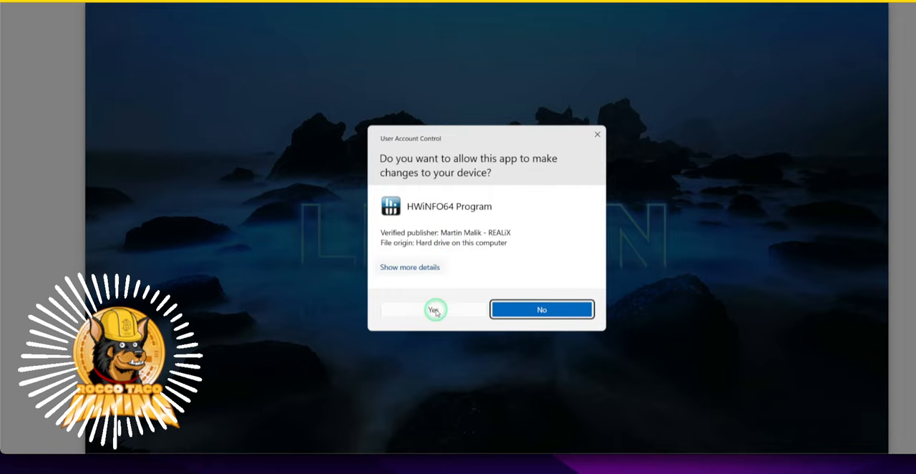
pyautogui.click(434, 309)
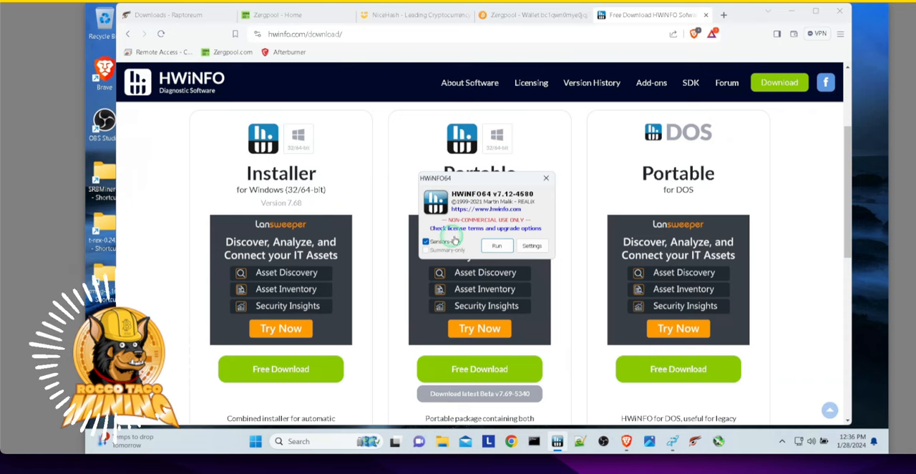
# Launch HWiNFO64 with Sensors-only checked to open the Sensor Status window.
pyautogui.click(426, 241)
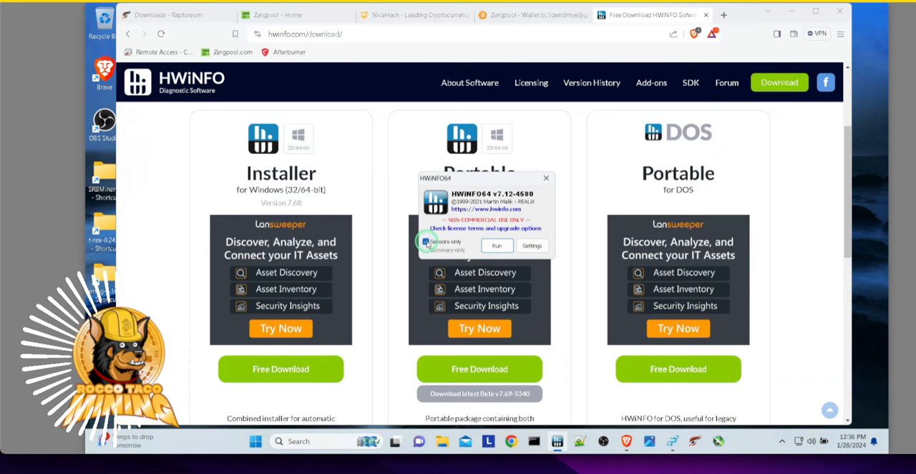
pyautogui.click(427, 242)
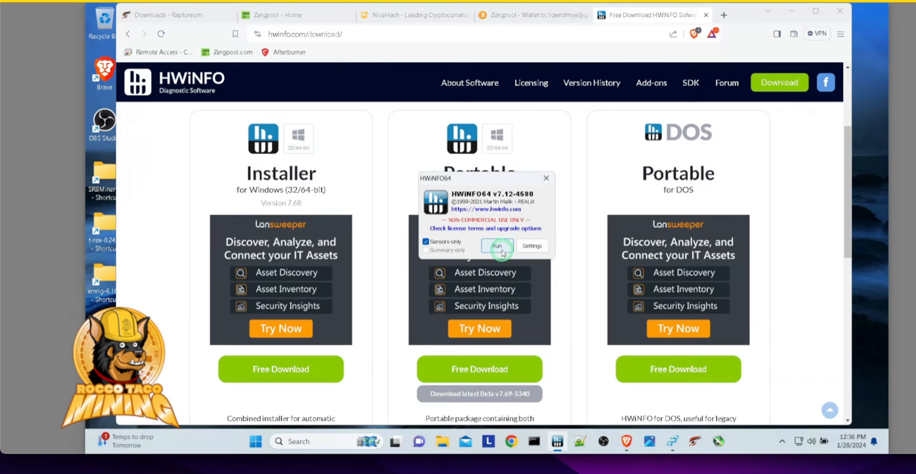
pyautogui.click(497, 246)
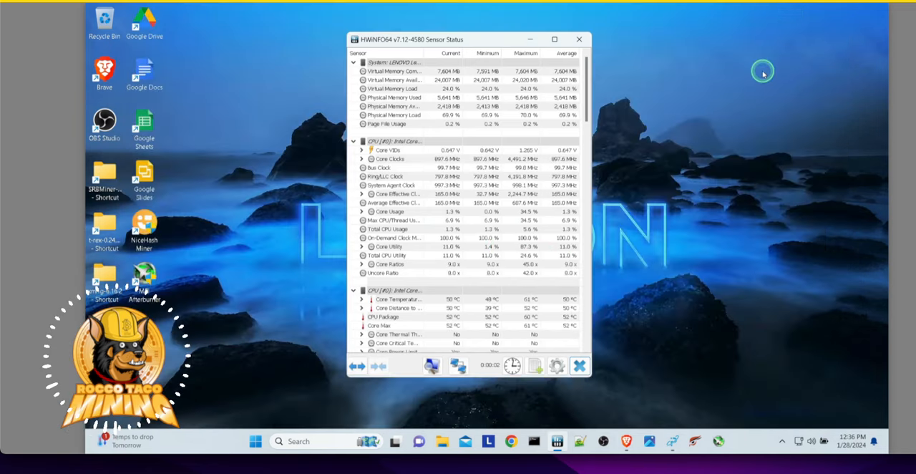
pyautogui.moveTo(509, 185)
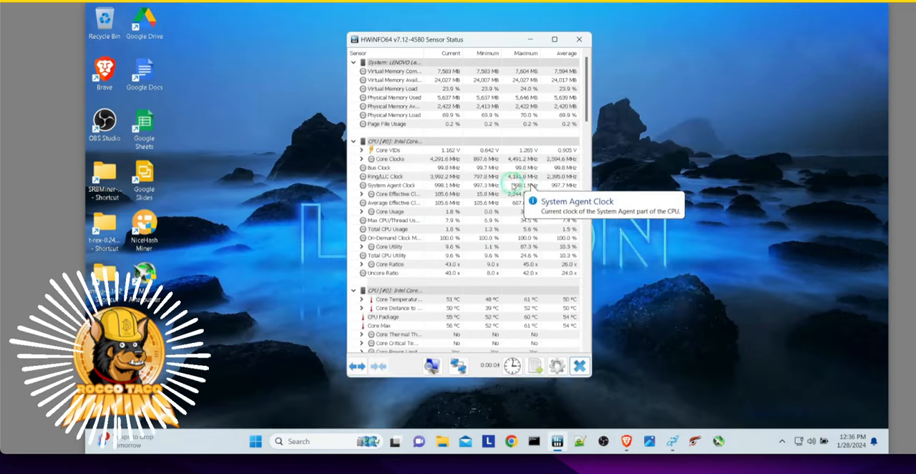
pyautogui.moveTo(386, 62)
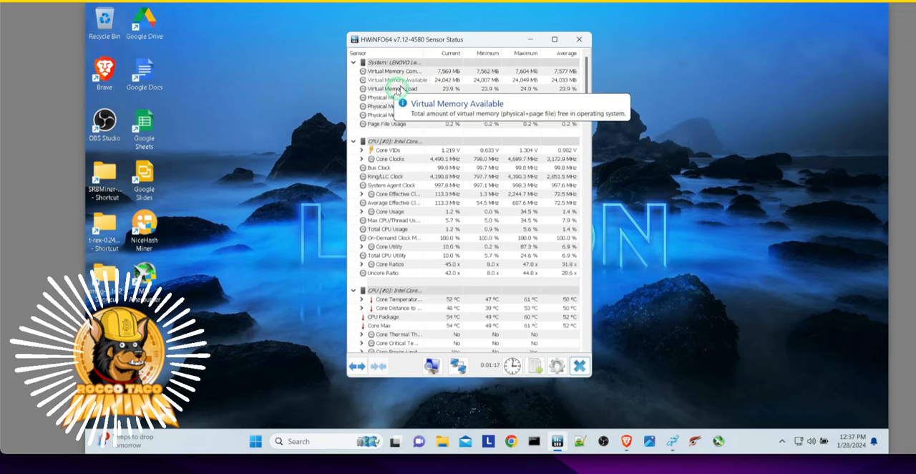
pyautogui.moveTo(392, 106)
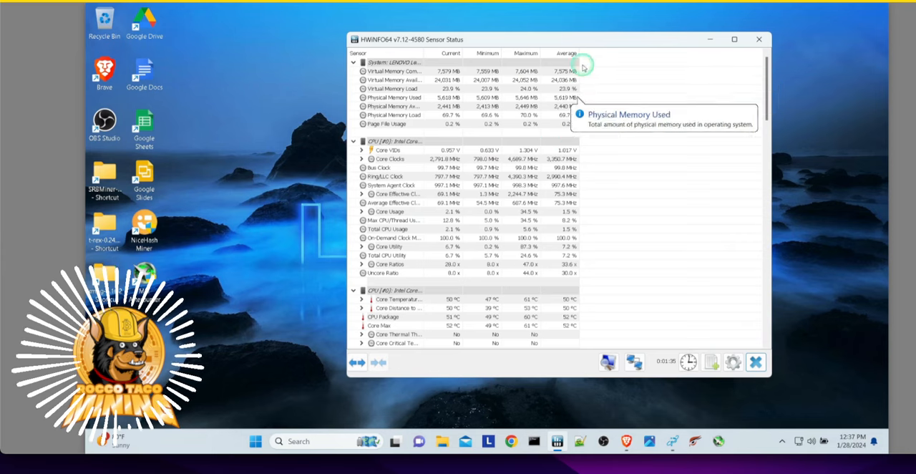
pyautogui.moveTo(422, 54)
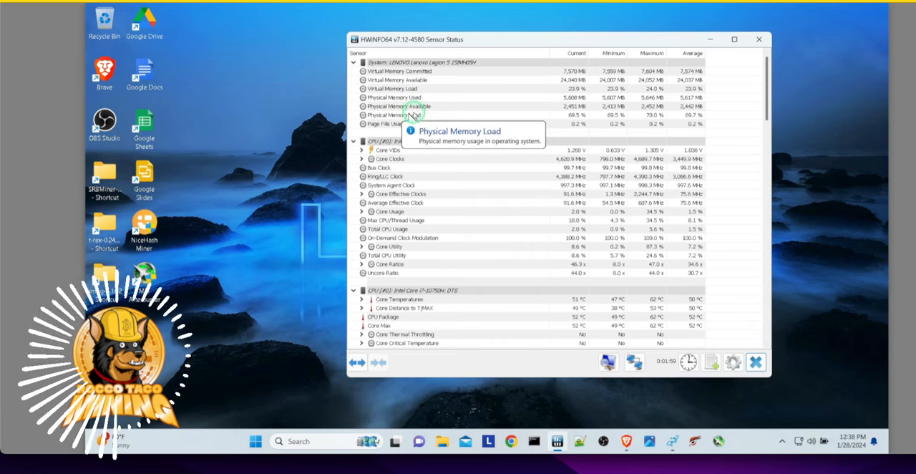
pyautogui.moveTo(477, 130)
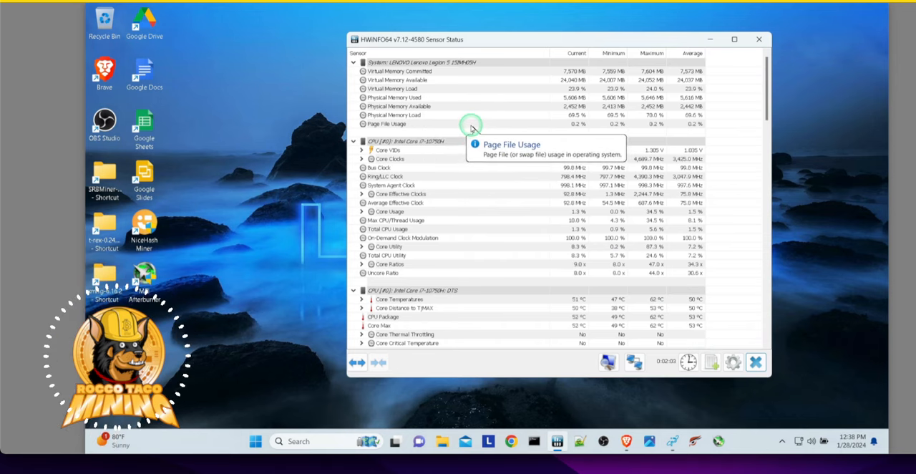
pyautogui.moveTo(442, 117)
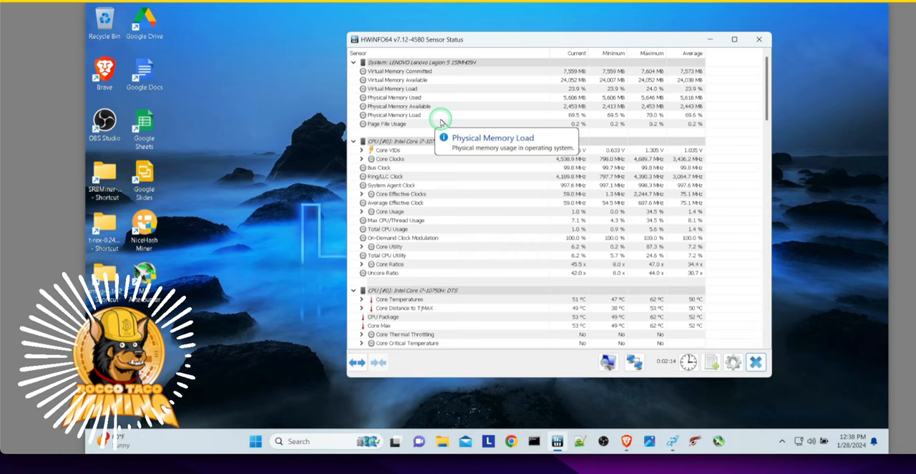
pyautogui.moveTo(418, 135)
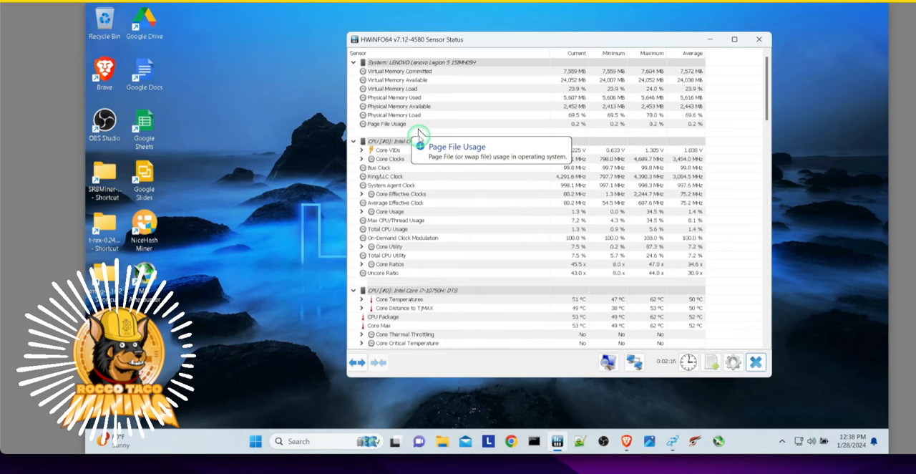
pyautogui.moveTo(431, 178)
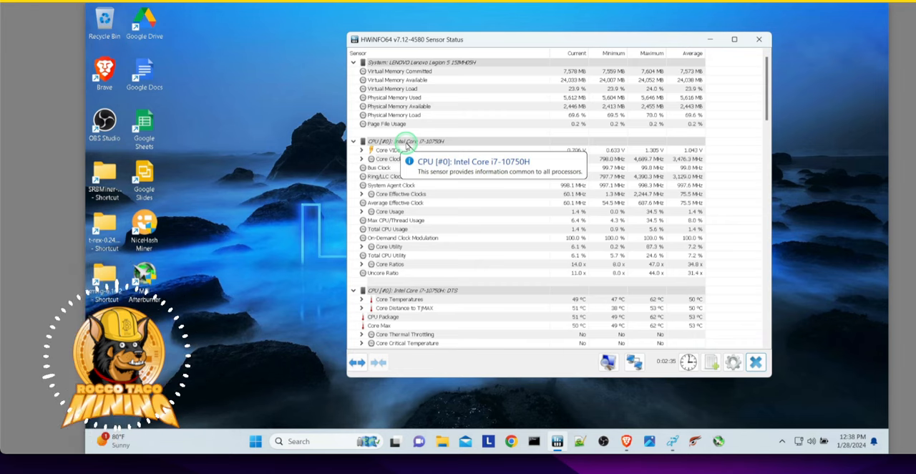
pyautogui.moveTo(392, 168)
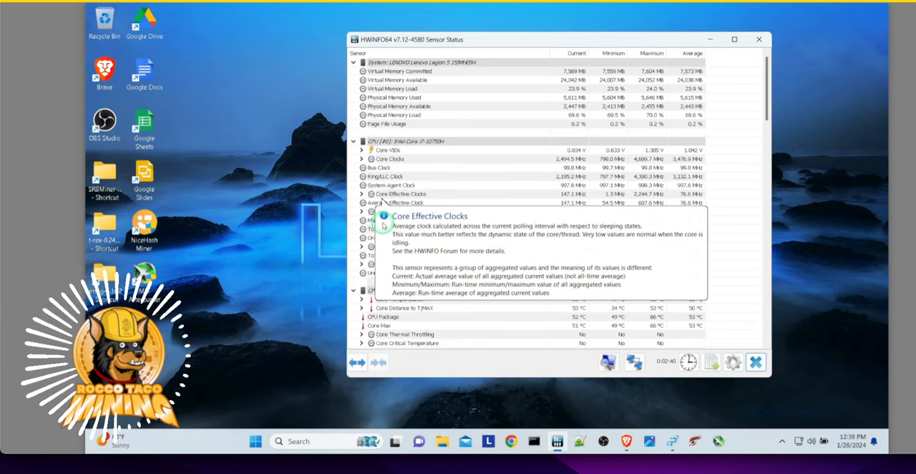
pyautogui.moveTo(387, 256)
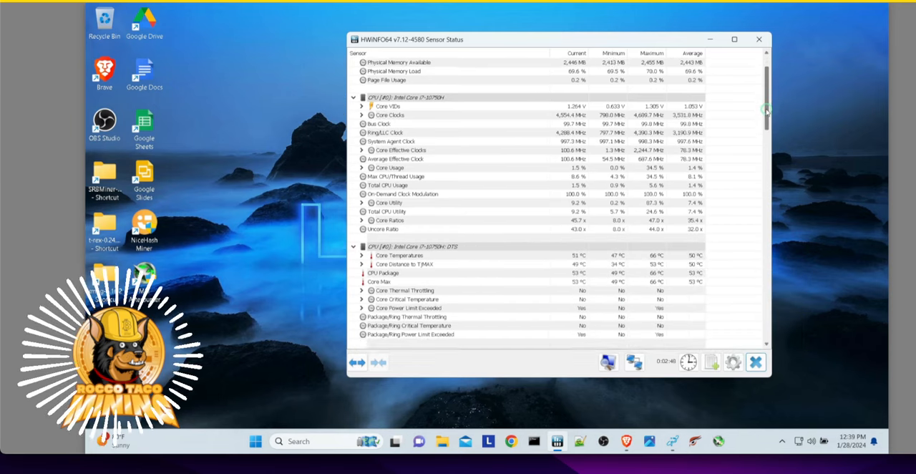
# Scroll to the CPU DTS temperatures and Enhanced CPU power readings.
pyautogui.scroll(-3)
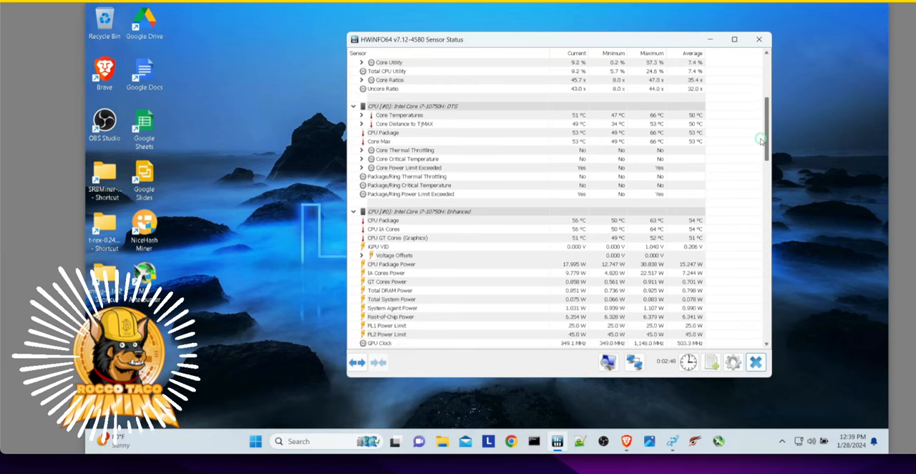
pyautogui.scroll(-3)
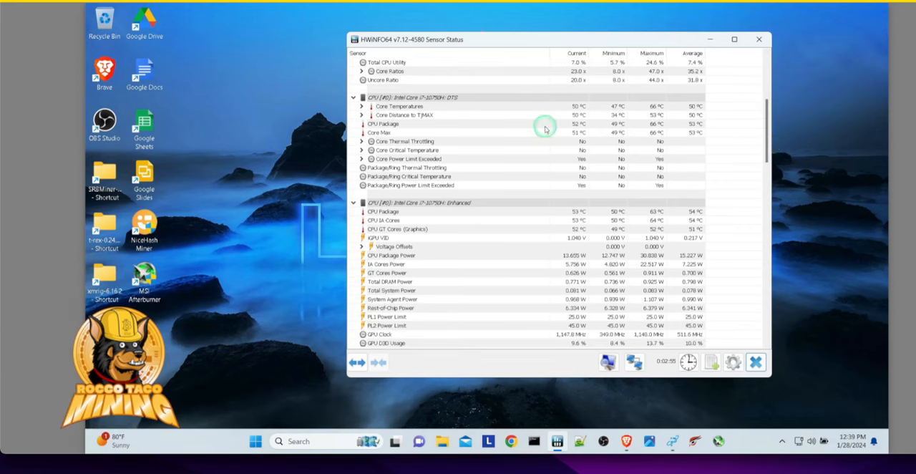
pyautogui.moveTo(399, 106)
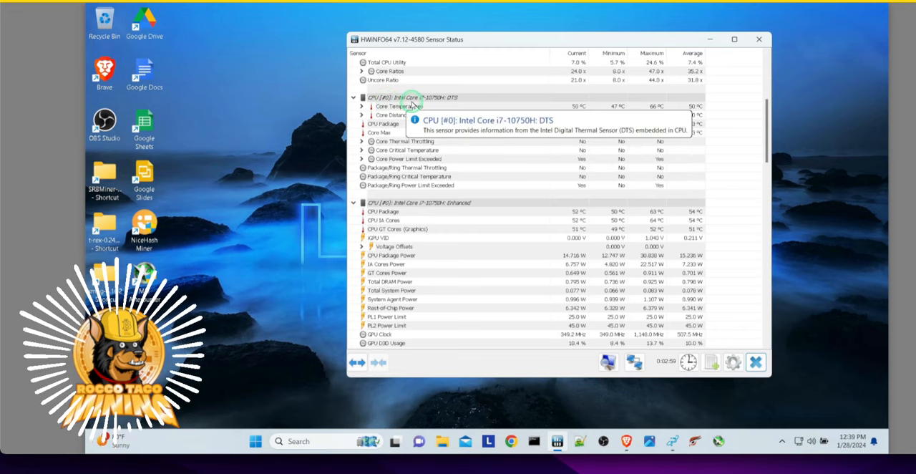
pyautogui.moveTo(412, 124)
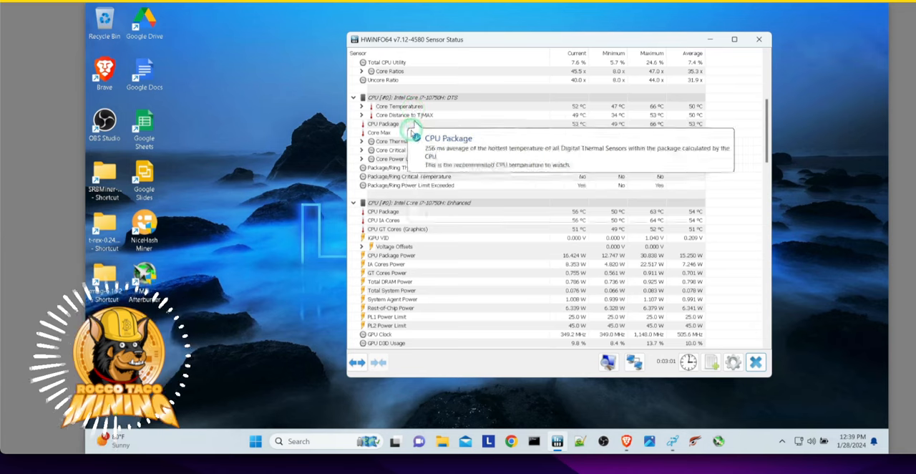
pyautogui.moveTo(581, 106)
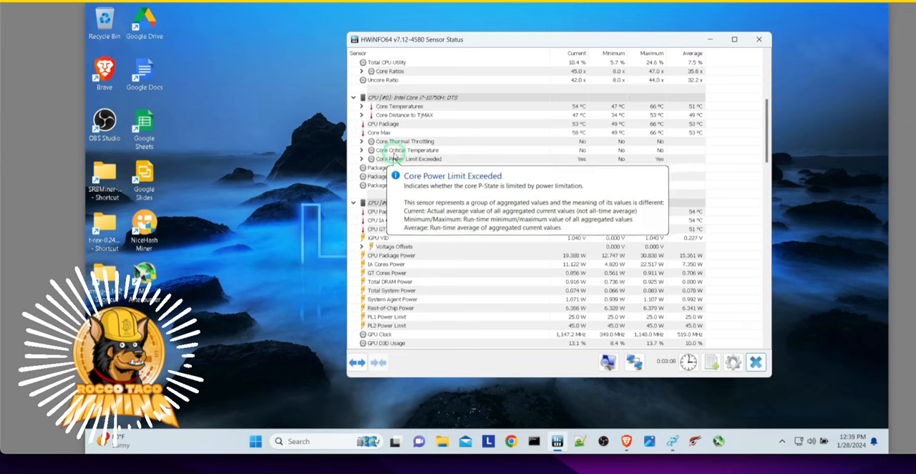
pyautogui.moveTo(390, 150)
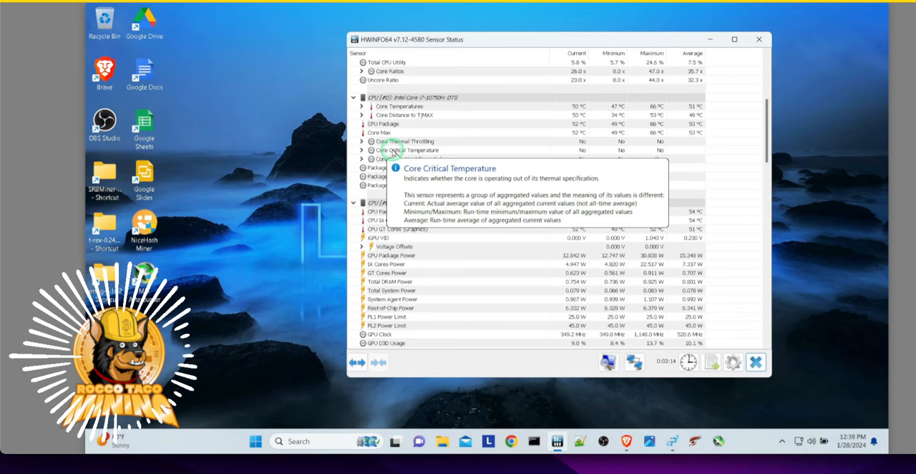
pyautogui.moveTo(436, 141)
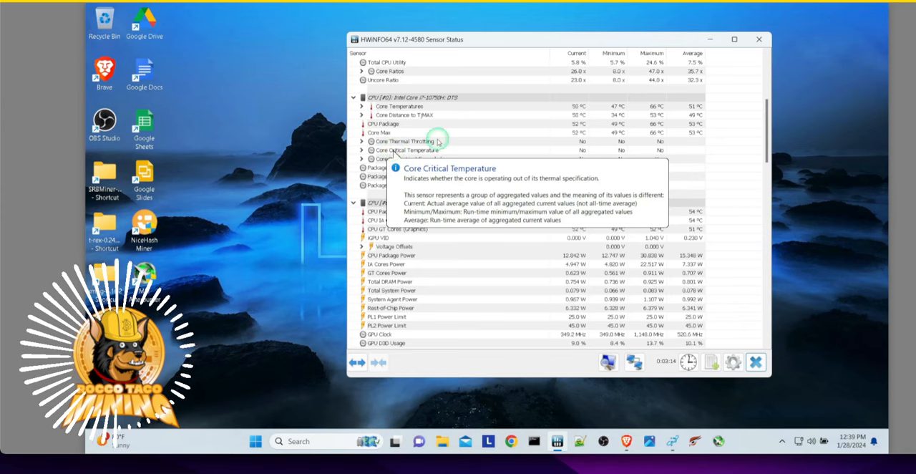
pyautogui.moveTo(719, 173)
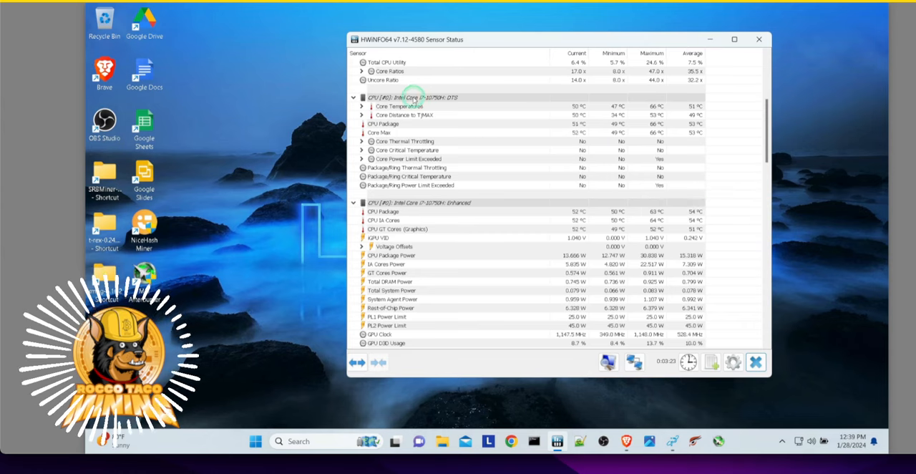
pyautogui.moveTo(412, 97)
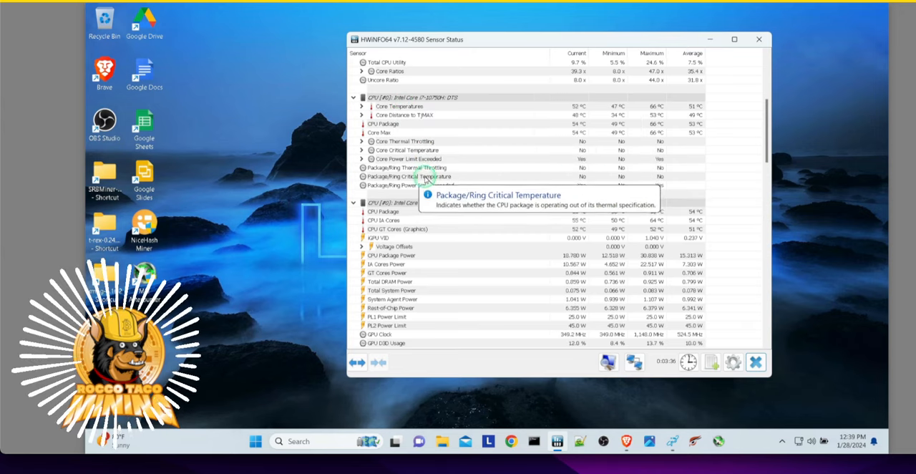
pyautogui.moveTo(427, 278)
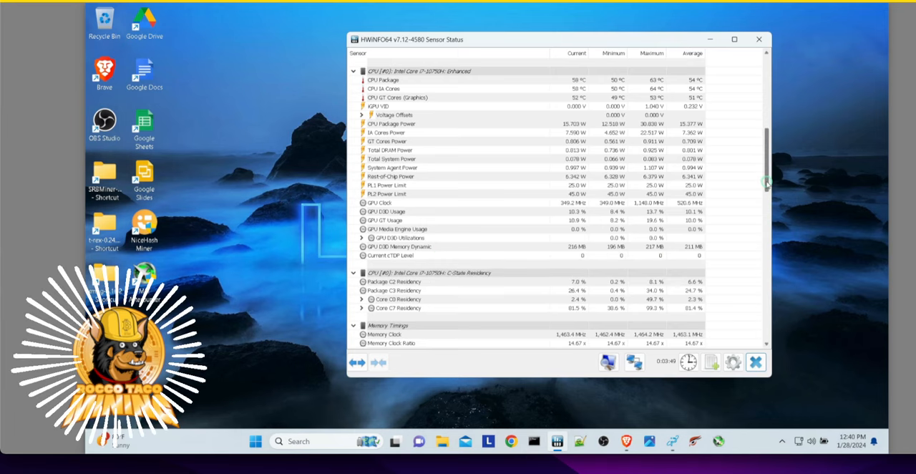
# Scroll to memory timings, performance limit reasons, PCH temperature and SSD S.M.A.R.T. readings.
pyautogui.scroll(-3)
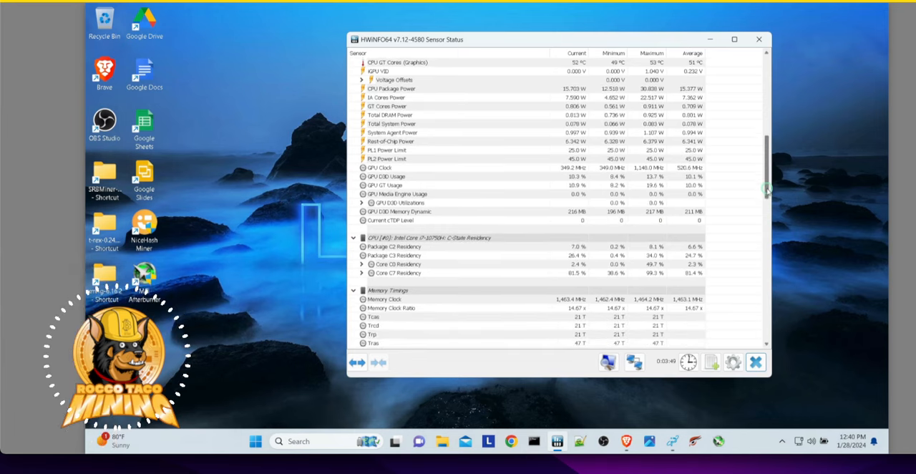
pyautogui.scroll(-3)
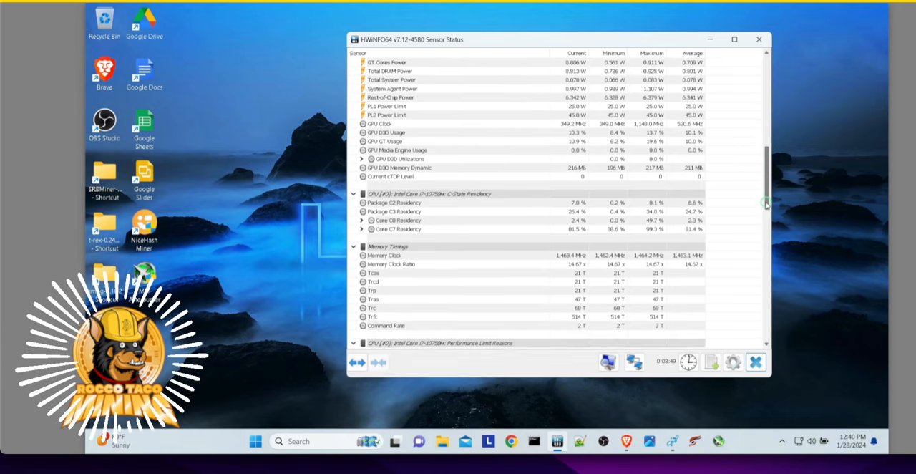
pyautogui.scroll(-3)
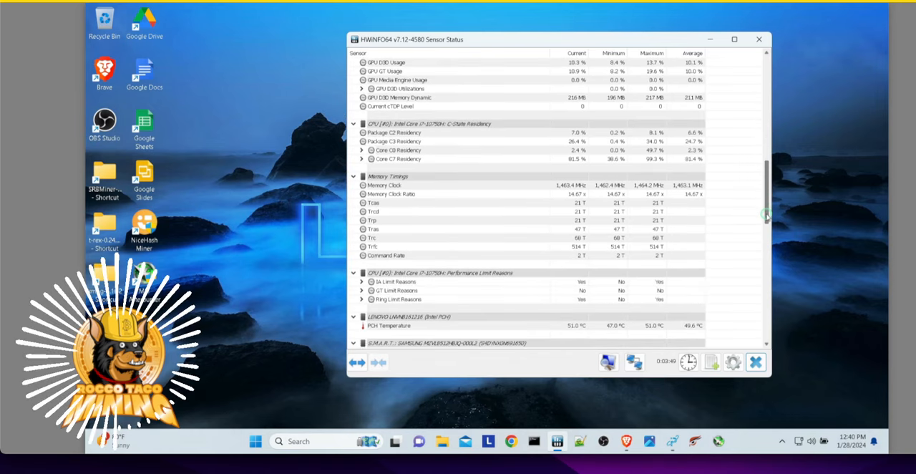
pyautogui.scroll(-3)
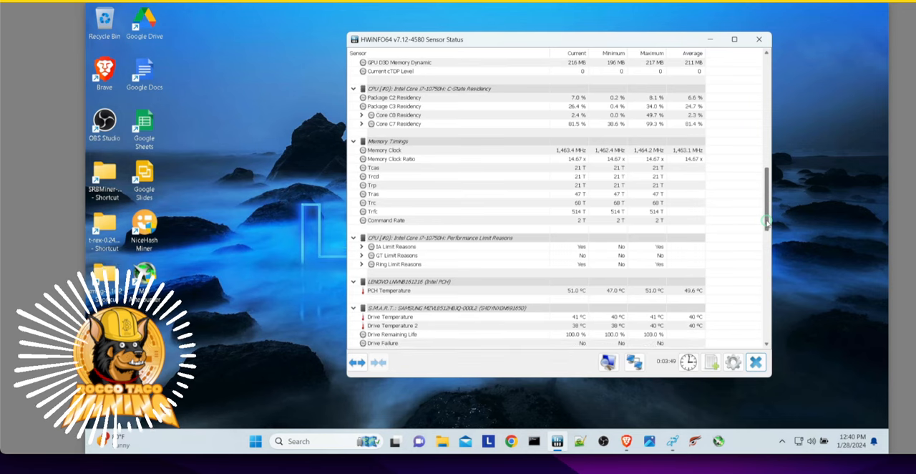
pyautogui.scroll(-3)
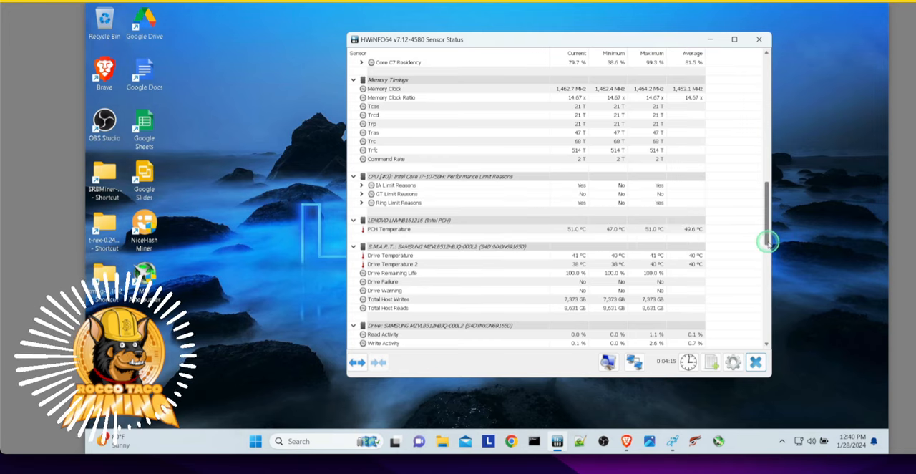
# Scroll past drive activity to the GTX 1660 Ti GPU readings and battery status.
pyautogui.scroll(-3)
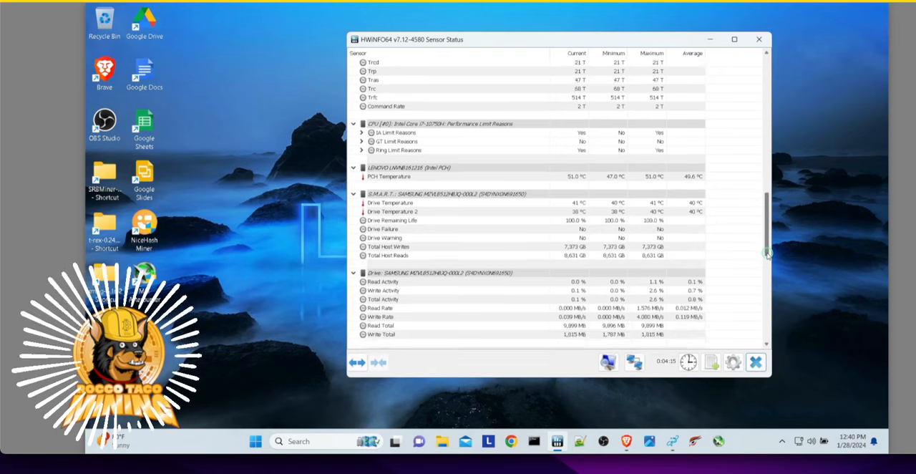
pyautogui.scroll(-3)
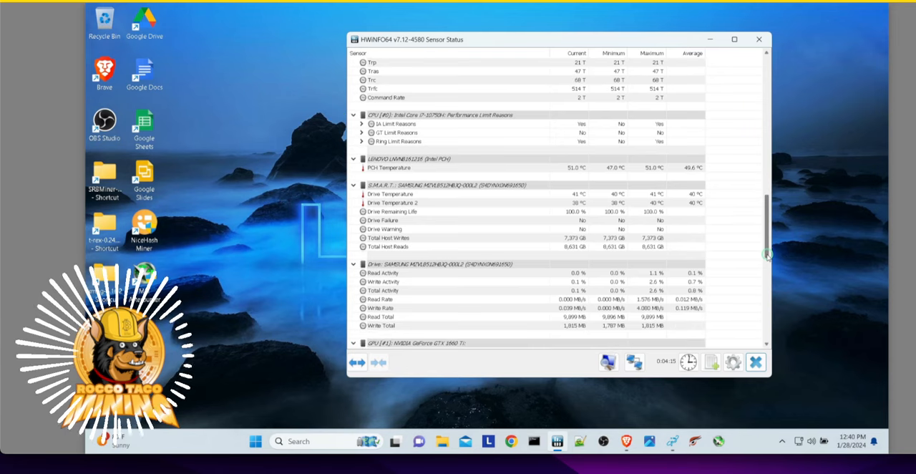
pyautogui.scroll(-3)
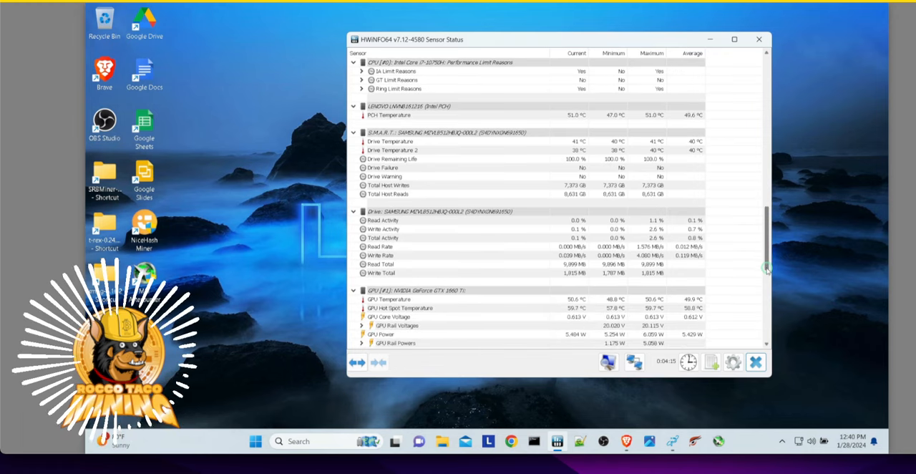
pyautogui.scroll(-3)
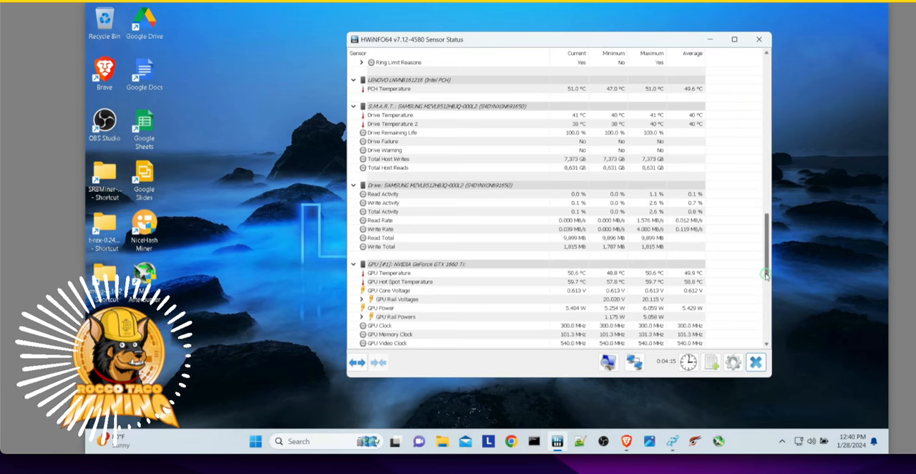
pyautogui.scroll(-3)
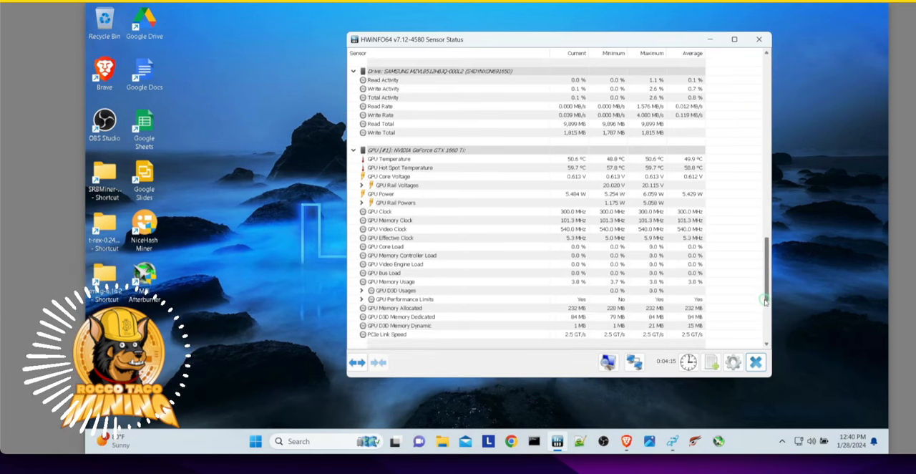
pyautogui.scroll(-3)
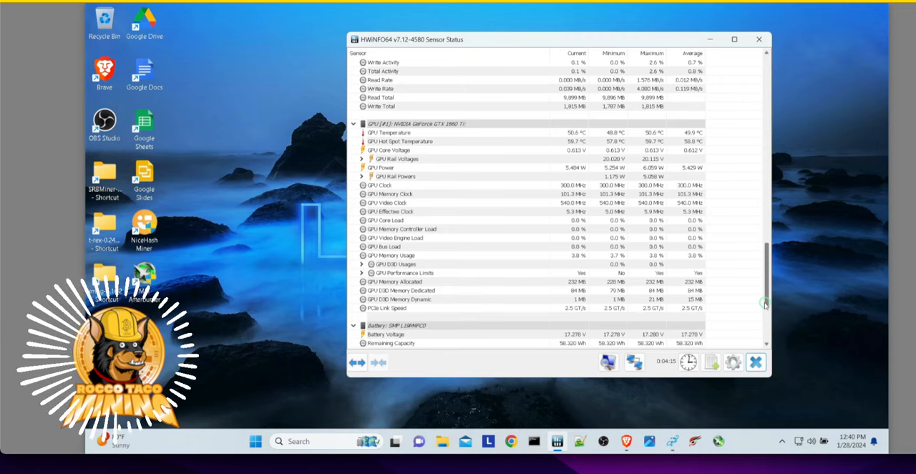
pyautogui.scroll(-3)
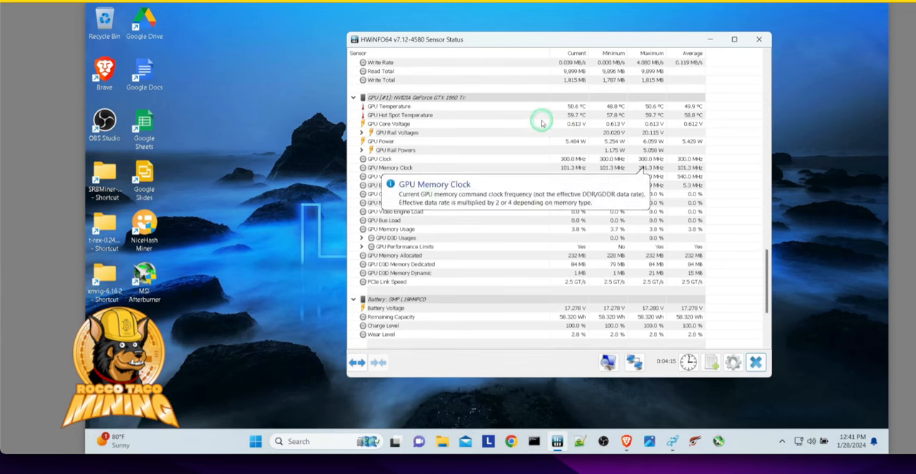
pyautogui.moveTo(516, 116)
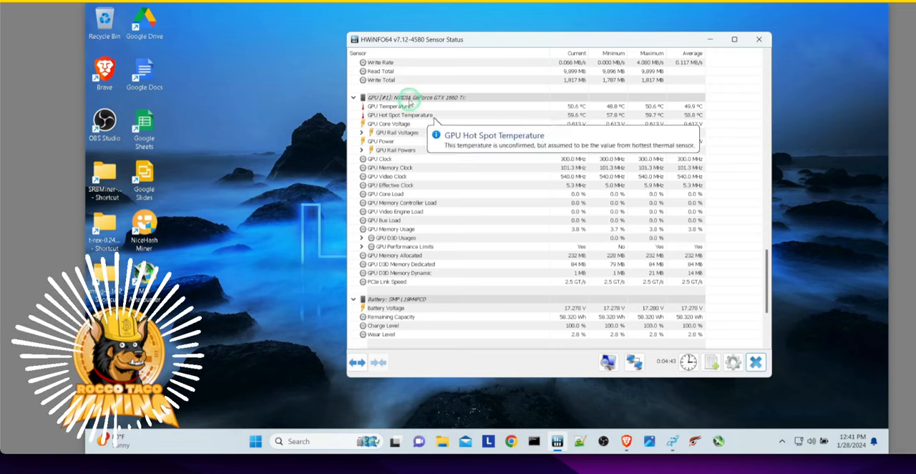
pyautogui.moveTo(408, 96)
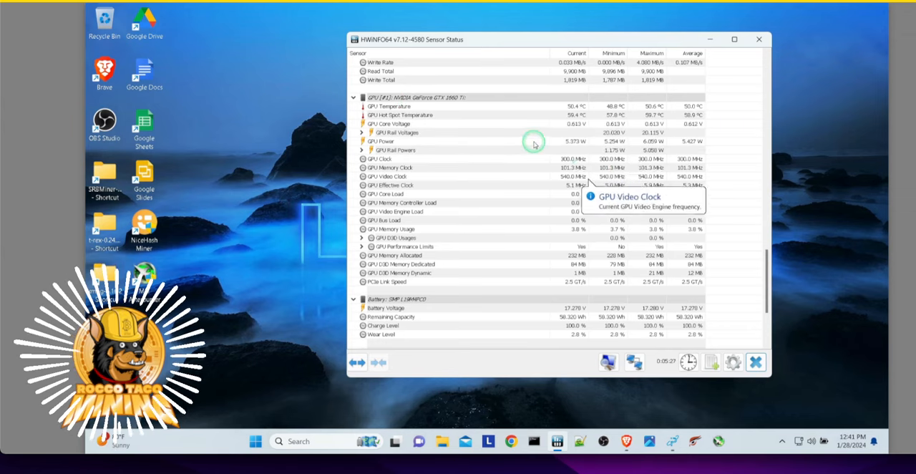
pyautogui.moveTo(412, 108)
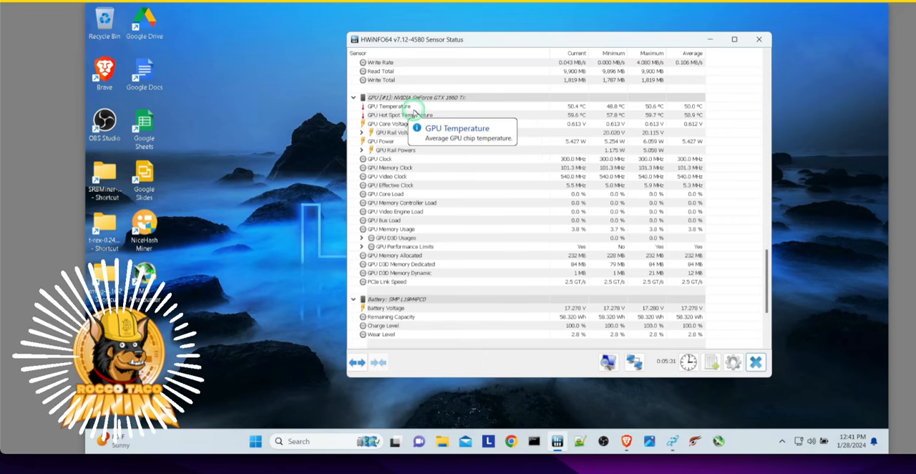
pyautogui.moveTo(447, 123)
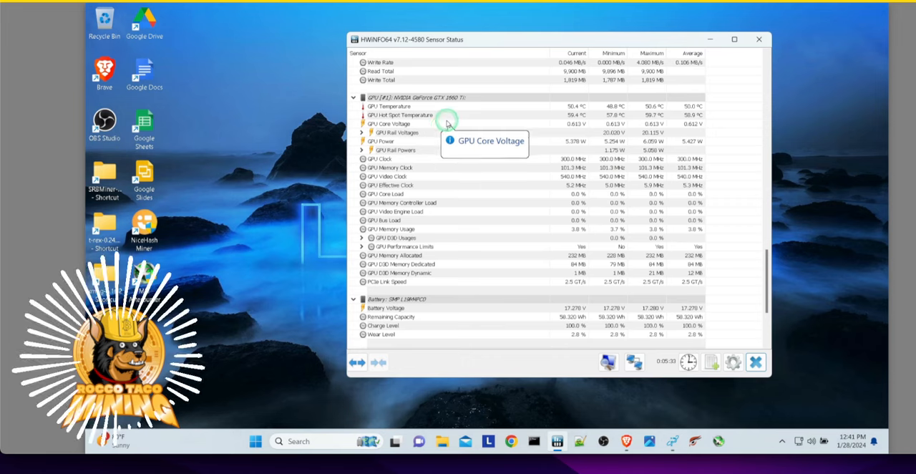
pyautogui.moveTo(449, 115)
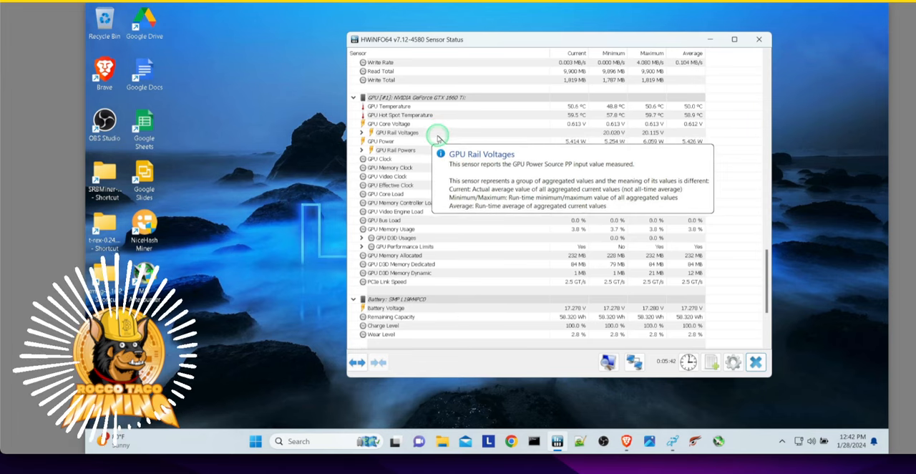
pyautogui.moveTo(506, 202)
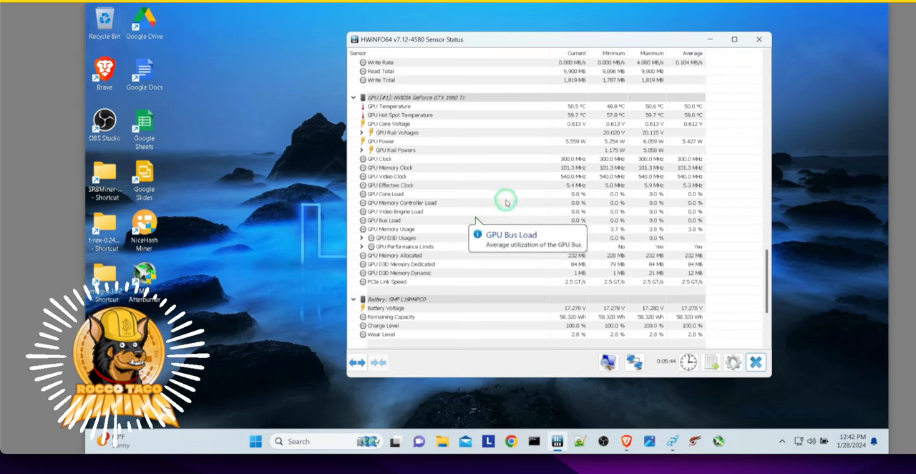
pyautogui.moveTo(387, 141)
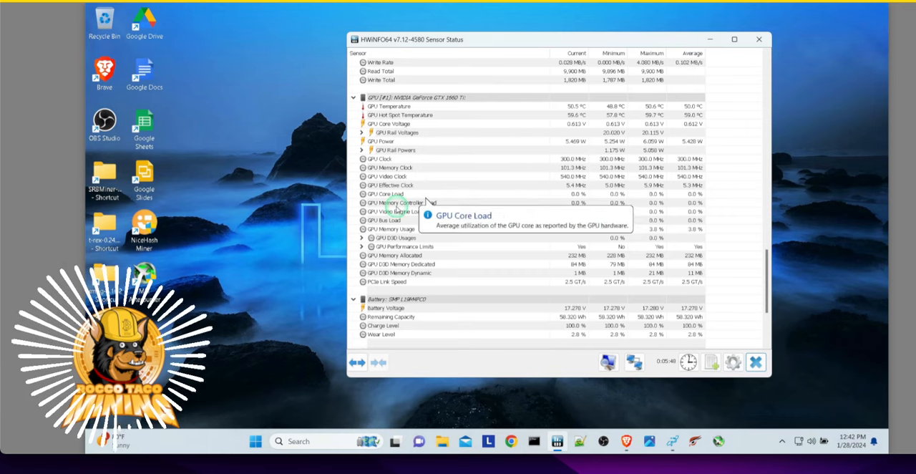
pyautogui.moveTo(429, 219)
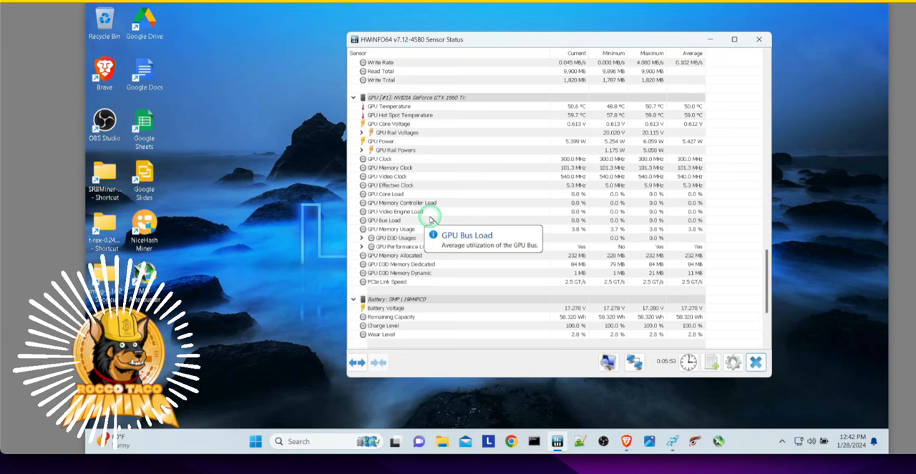
pyautogui.moveTo(429, 230)
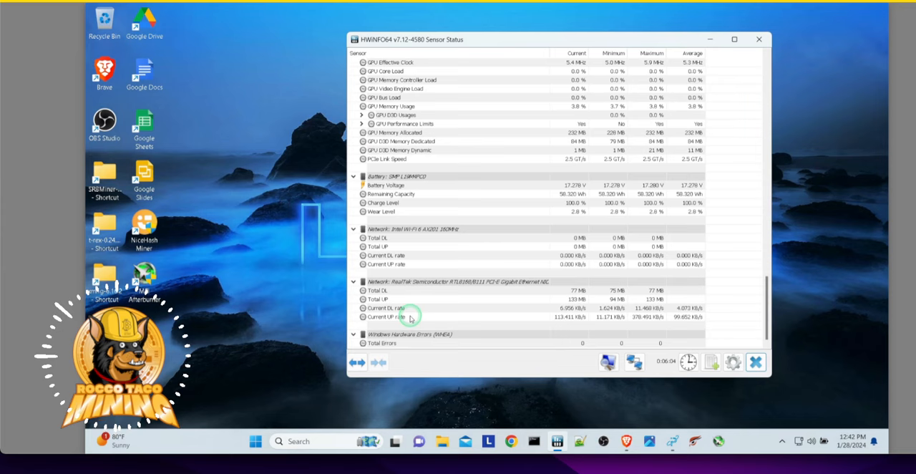
pyautogui.moveTo(383, 343)
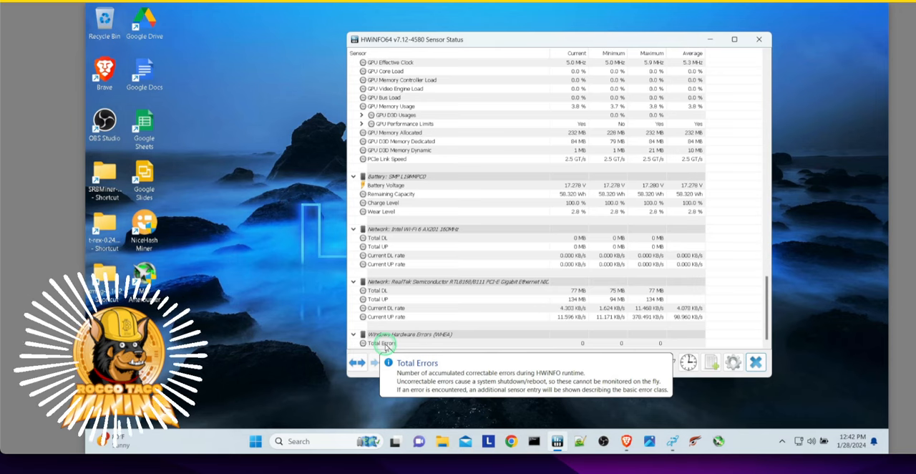
pyautogui.moveTo(690, 306)
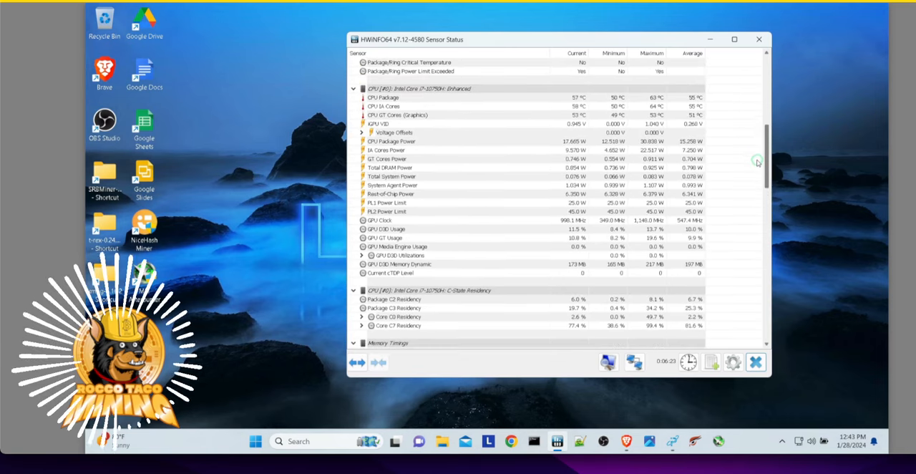
pyautogui.moveTo(392, 132)
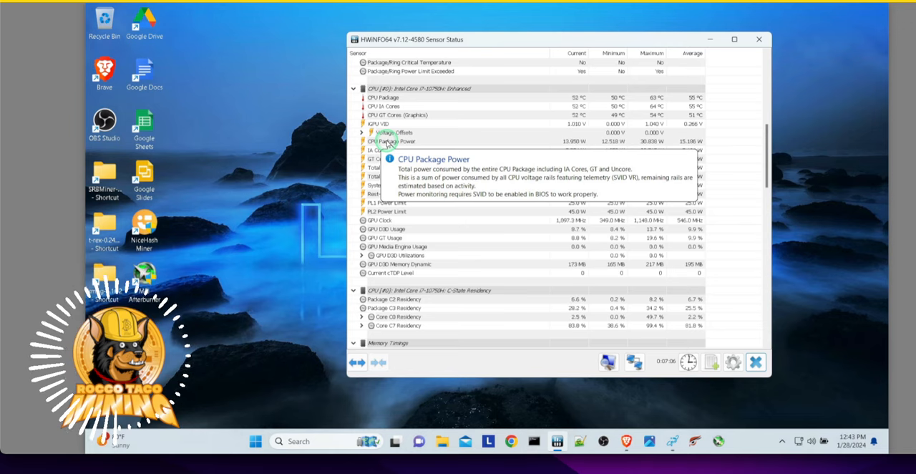
pyautogui.moveTo(498, 137)
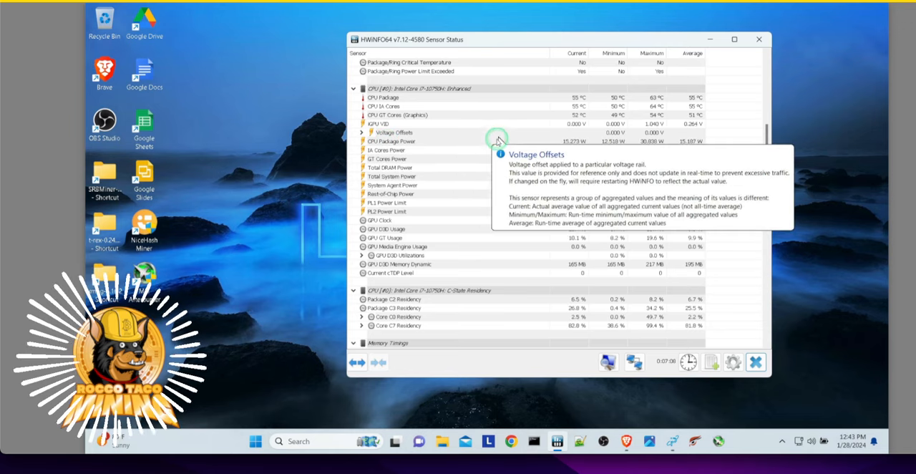
pyautogui.moveTo(666, 151)
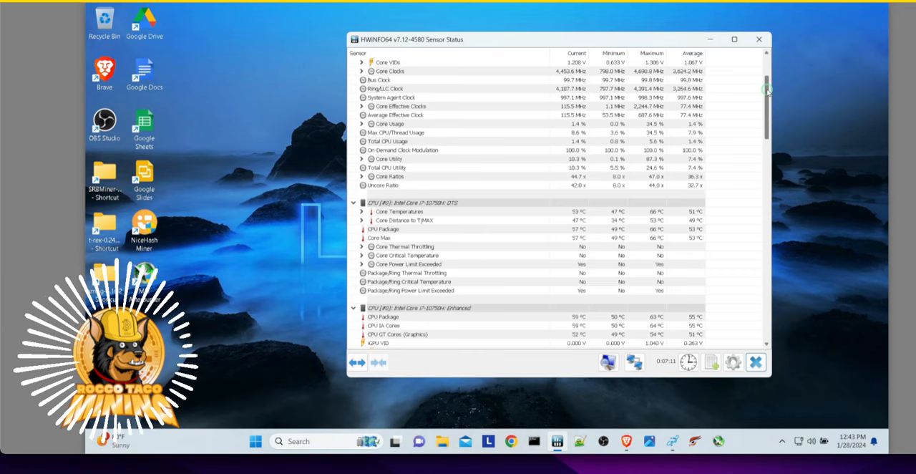
# Scroll the sensor list to show the Lenovo Legion 5 system memory and CPU [#0] sensors.
pyautogui.scroll(-3)
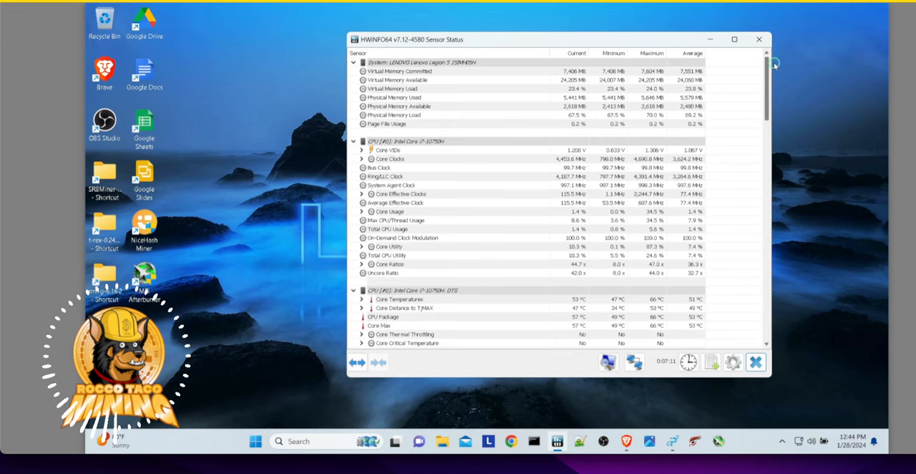
pyautogui.moveTo(691, 139)
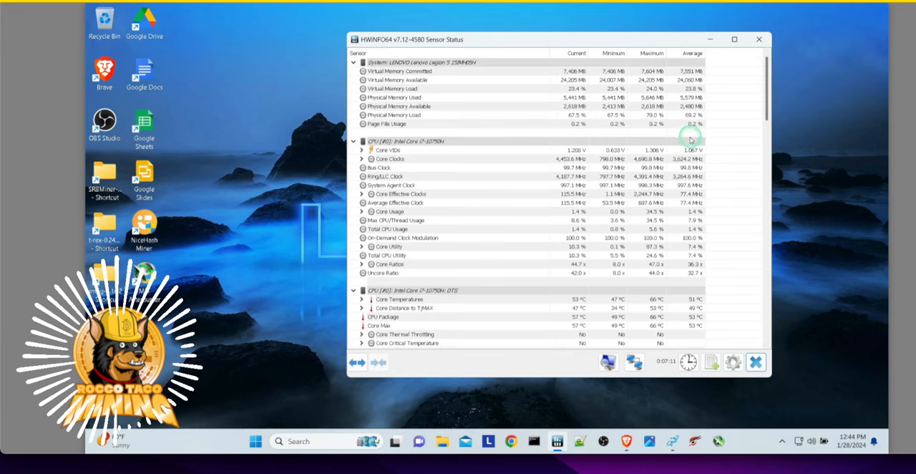